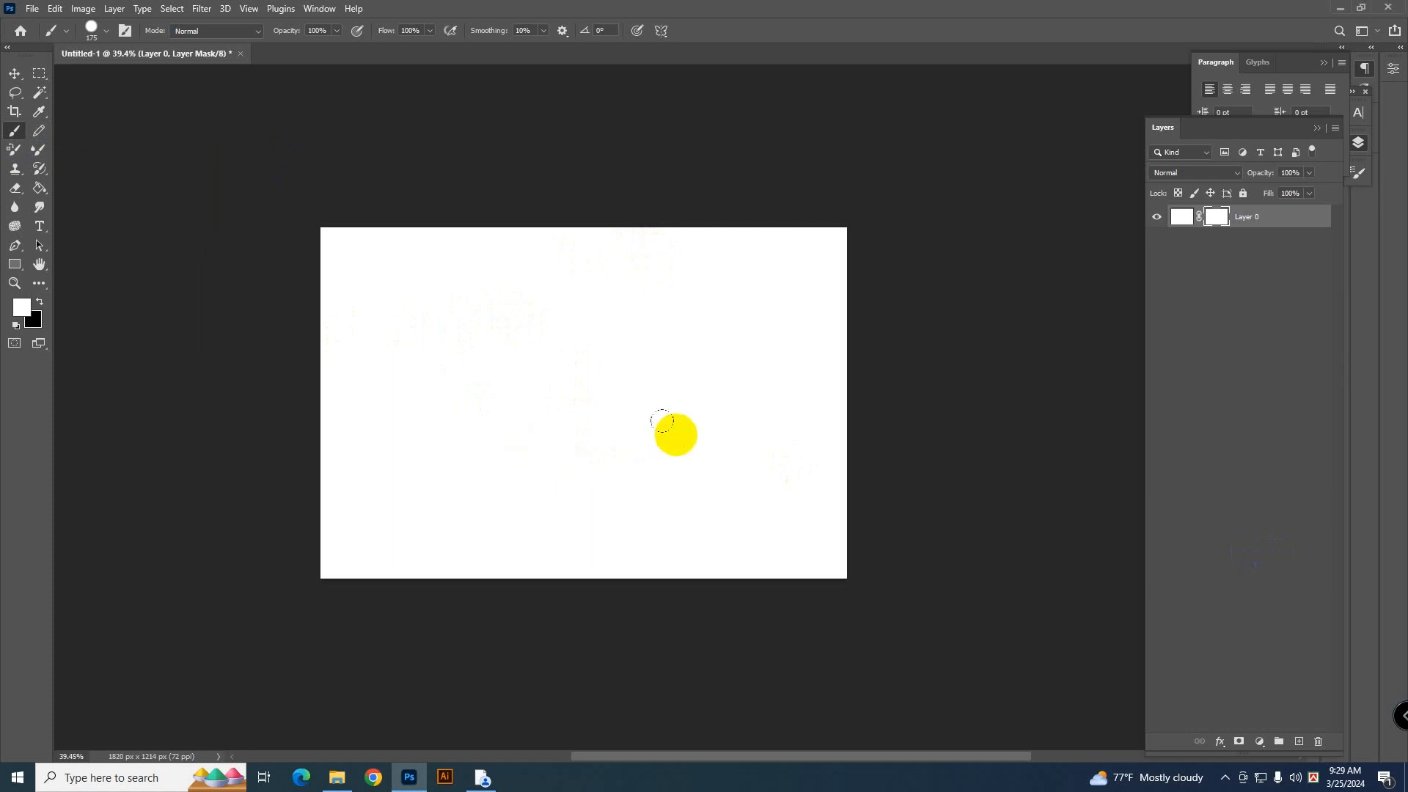
Paint a test brush stroke across the canvas to see the colour problem.
click(22, 306)
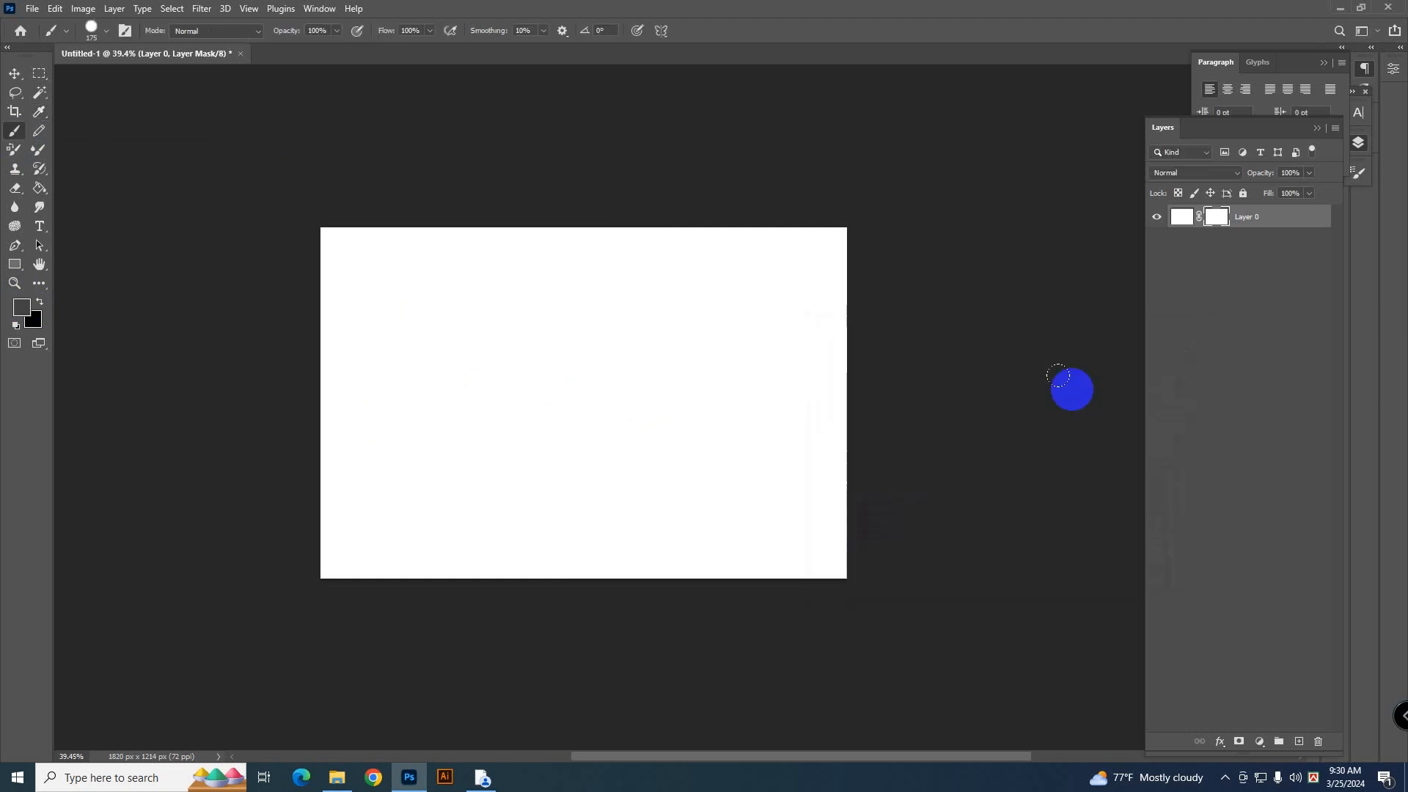
click(20, 308)
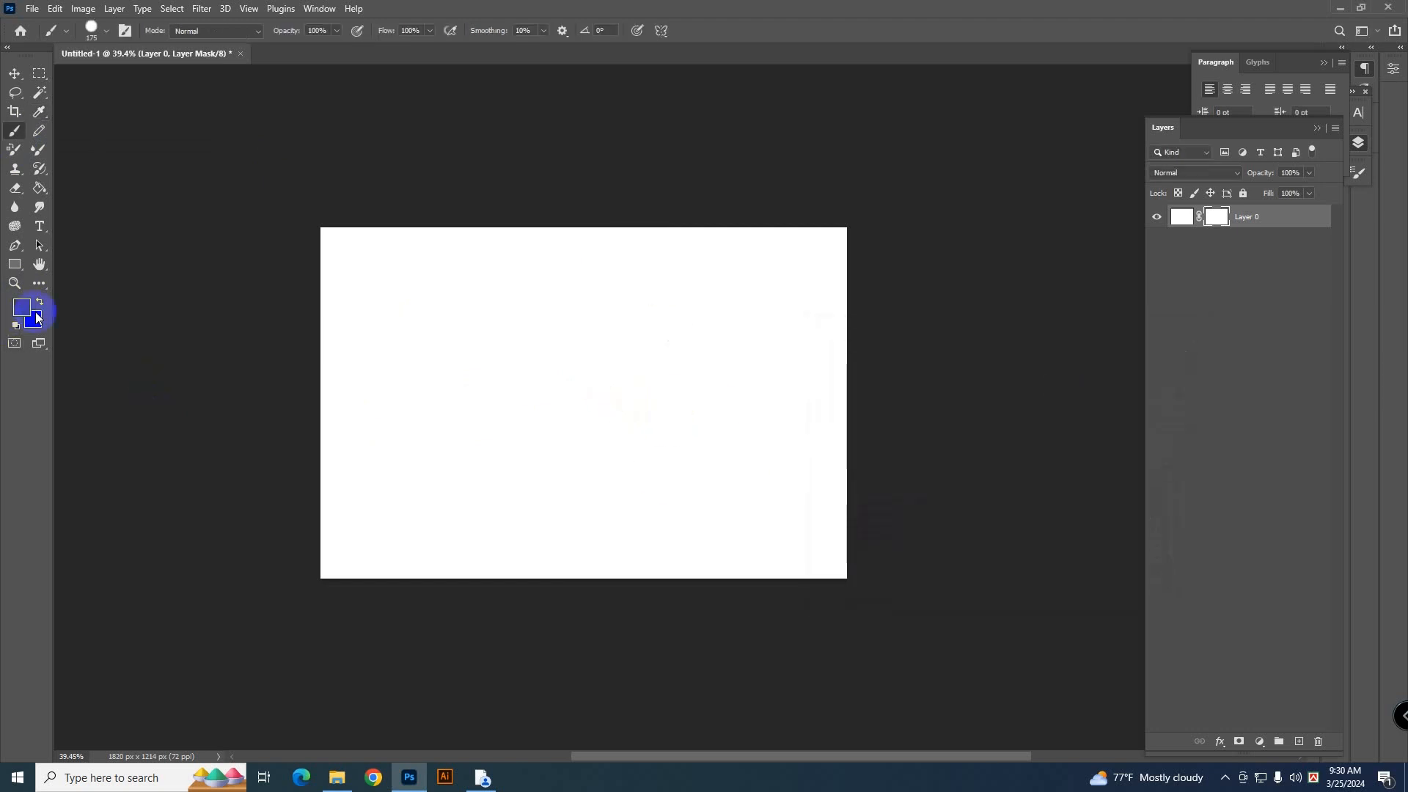
click(416, 372)
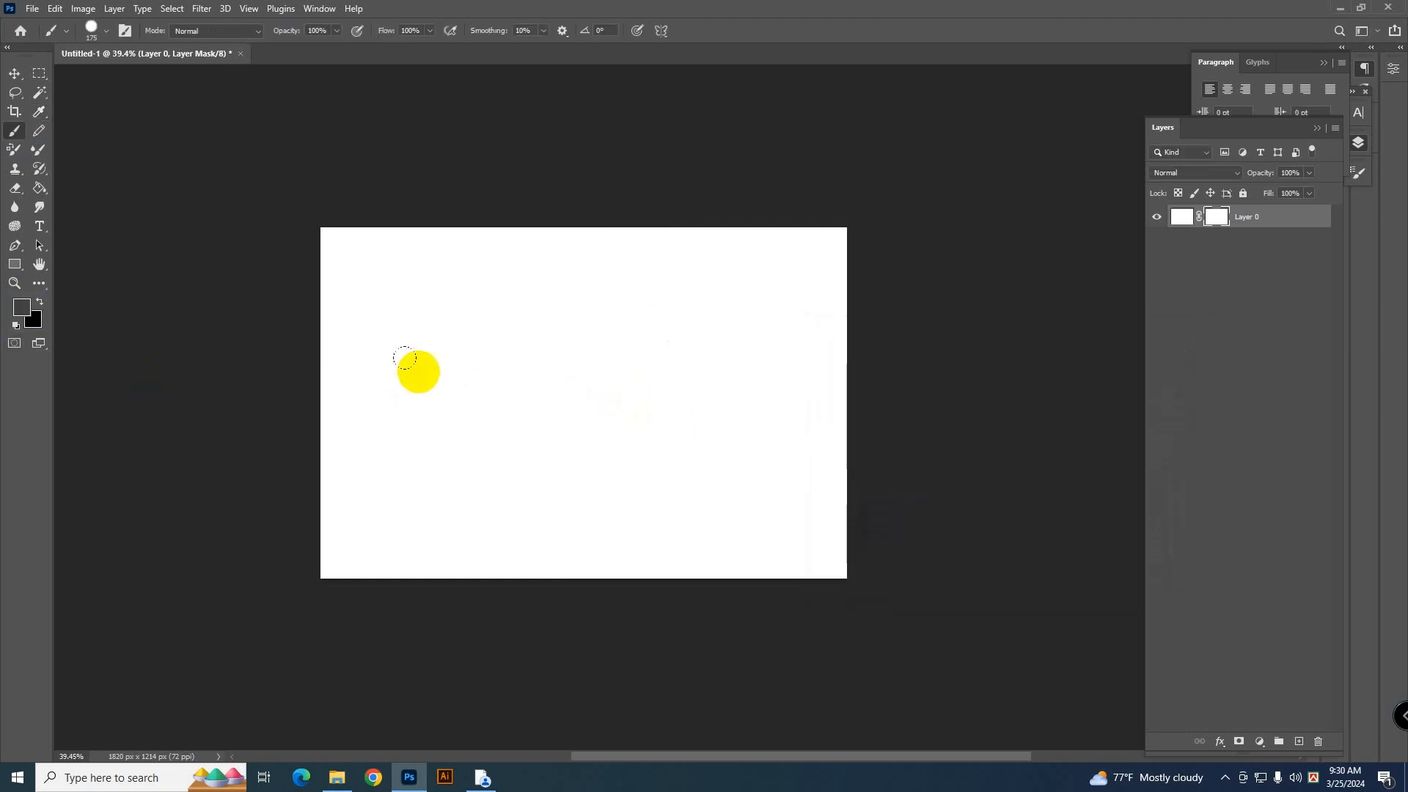
drag(418, 373, 750, 424)
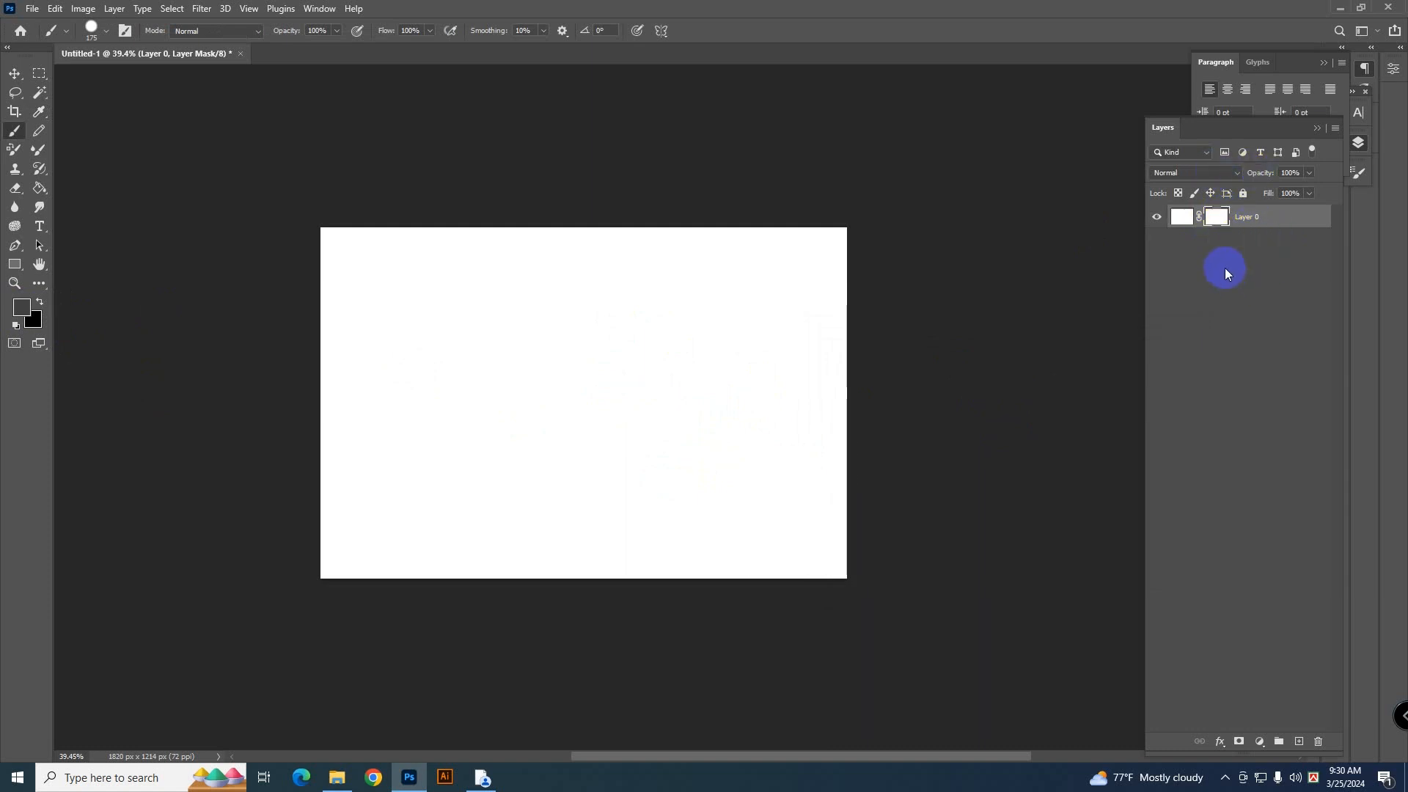
Select Layer 0's image thumbnail instead of its mask so painting affects the pixels.
click(1181, 217)
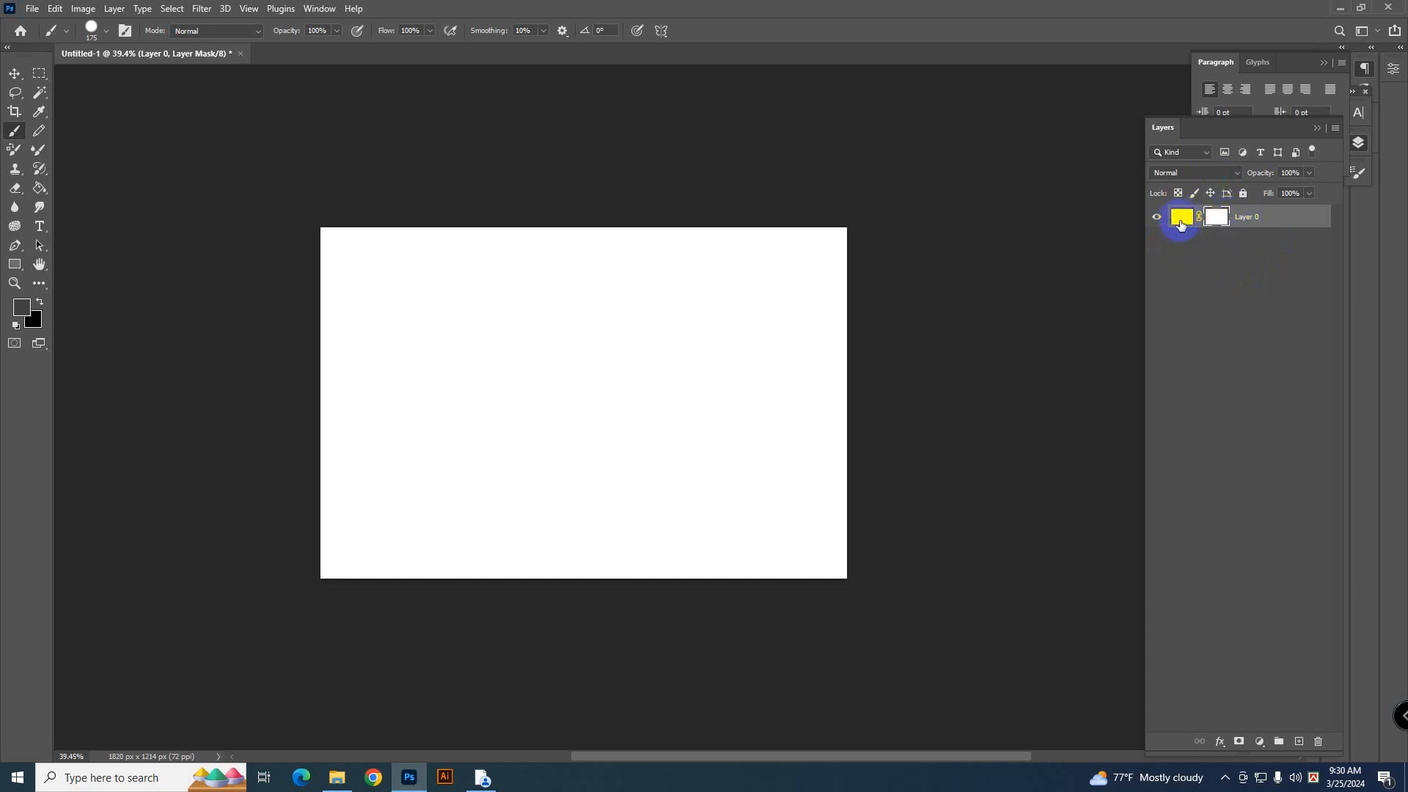
click(1182, 216)
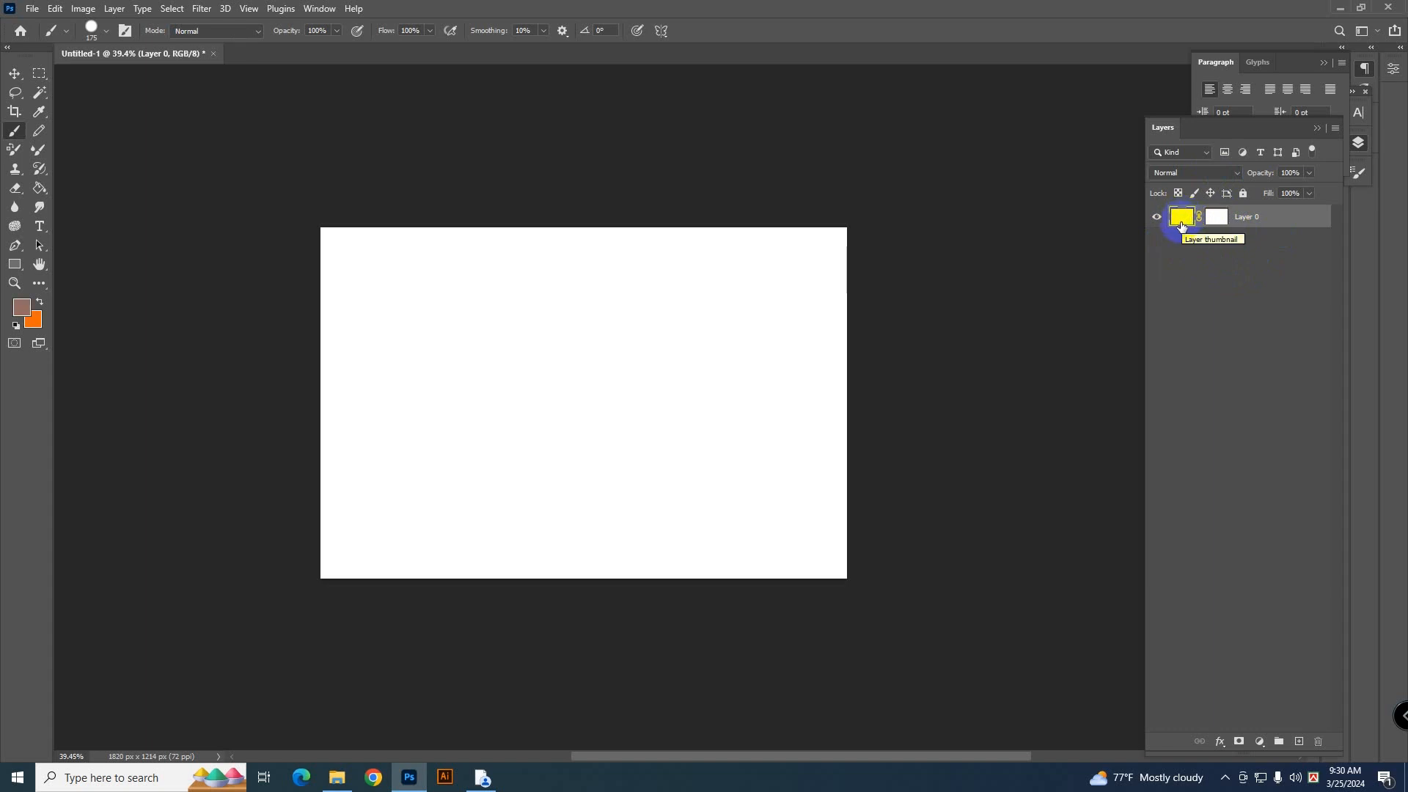
click(608, 316)
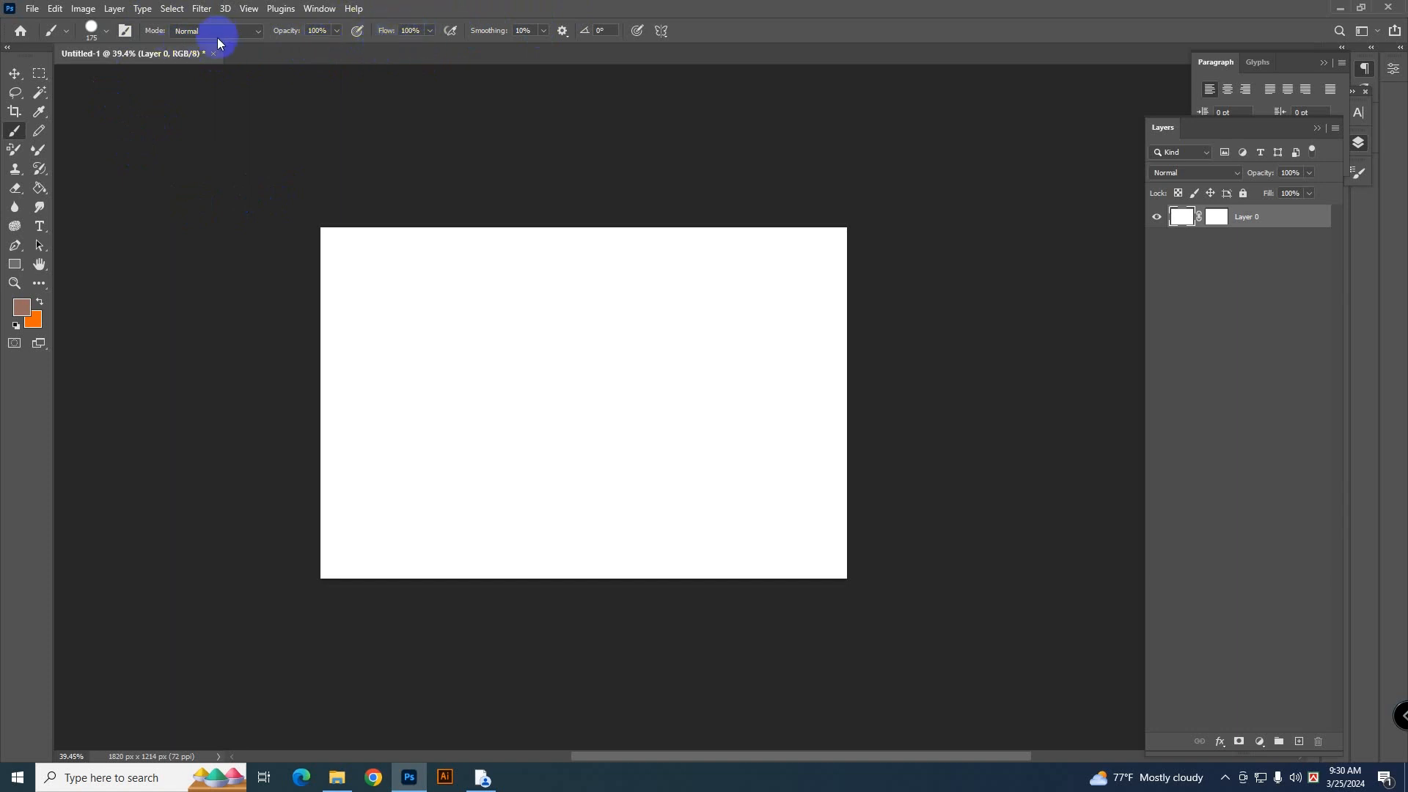
mouse_move(24, 309)
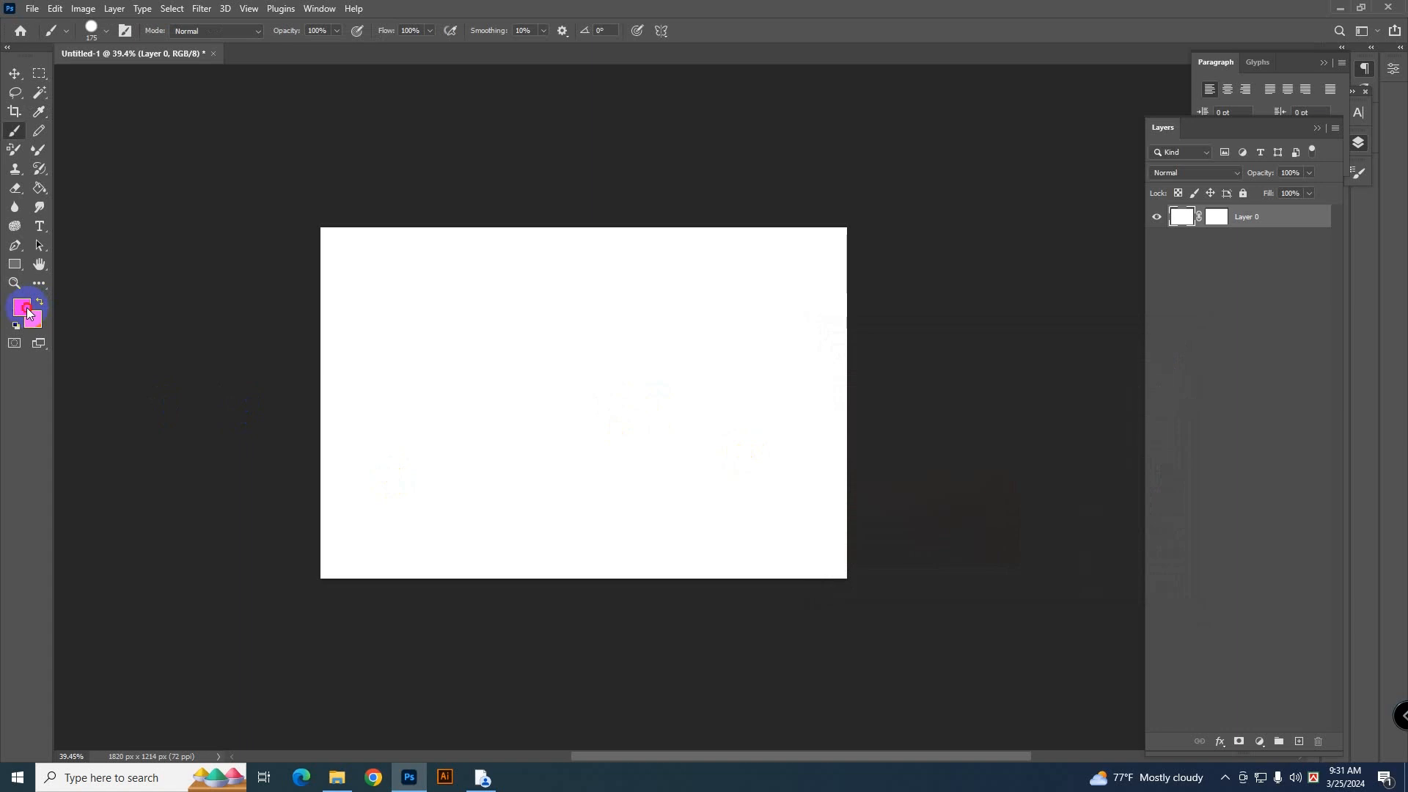
Set the foreground colour to orange-red fd3905 in the Color Picker.
click(23, 306)
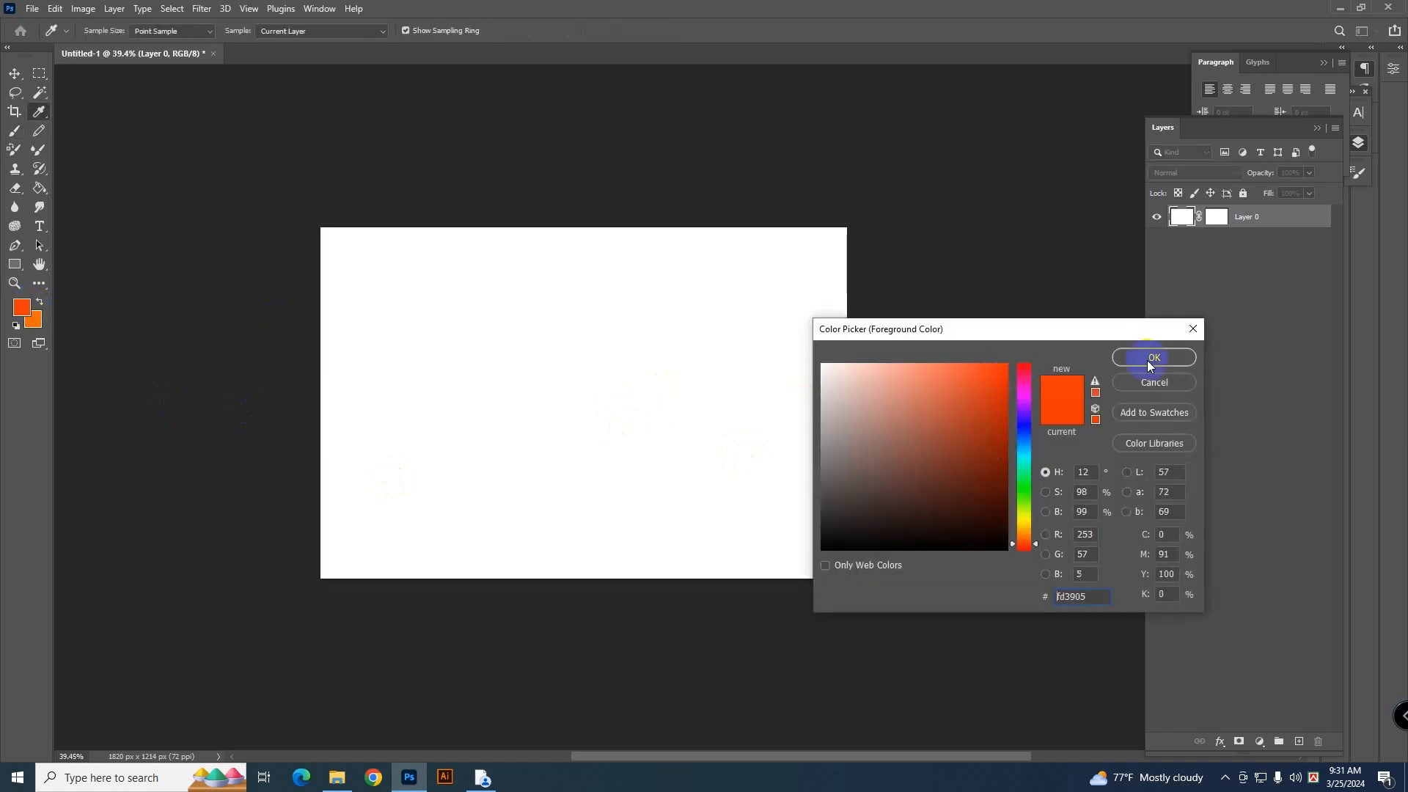
click(1154, 357)
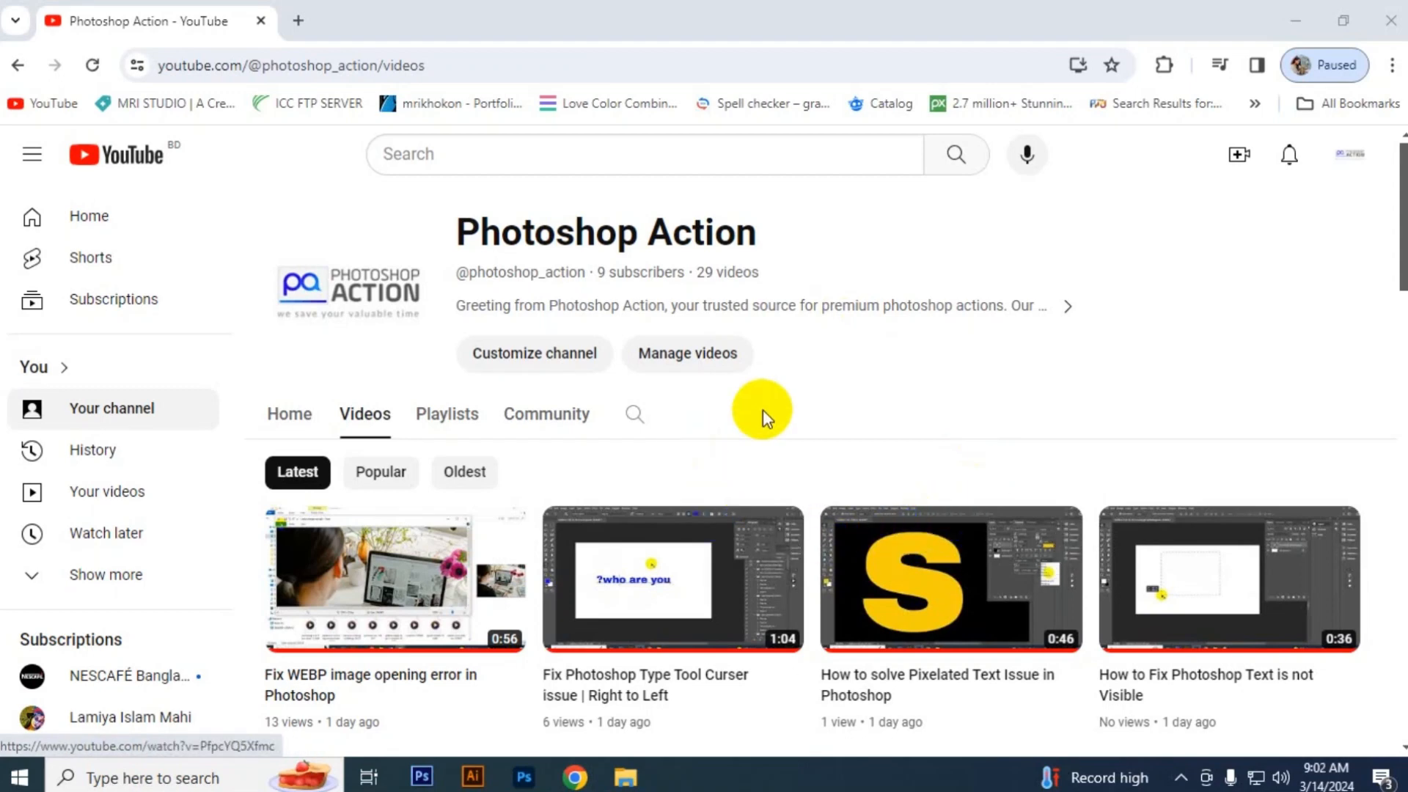
mouse_move(799, 414)
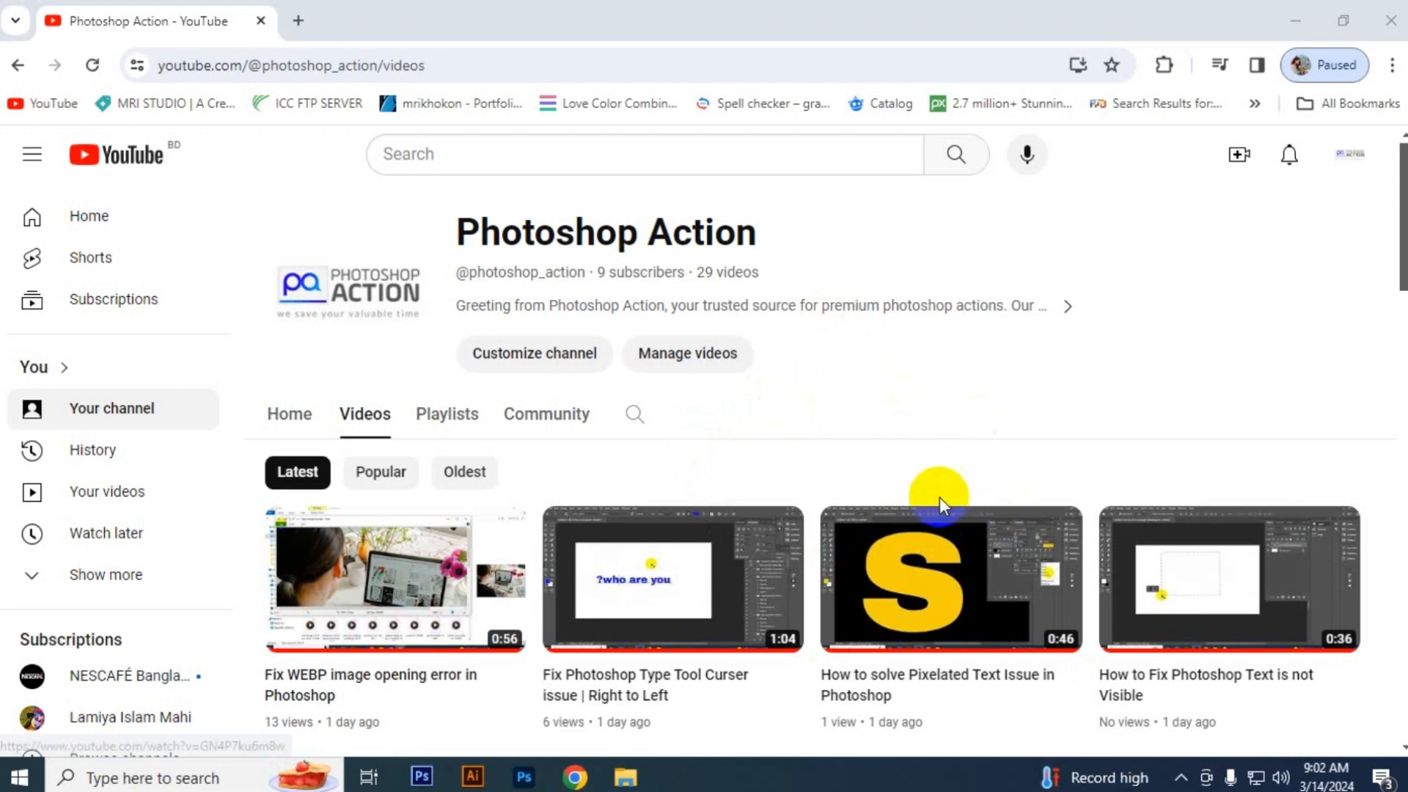
mouse_move(1400, 179)
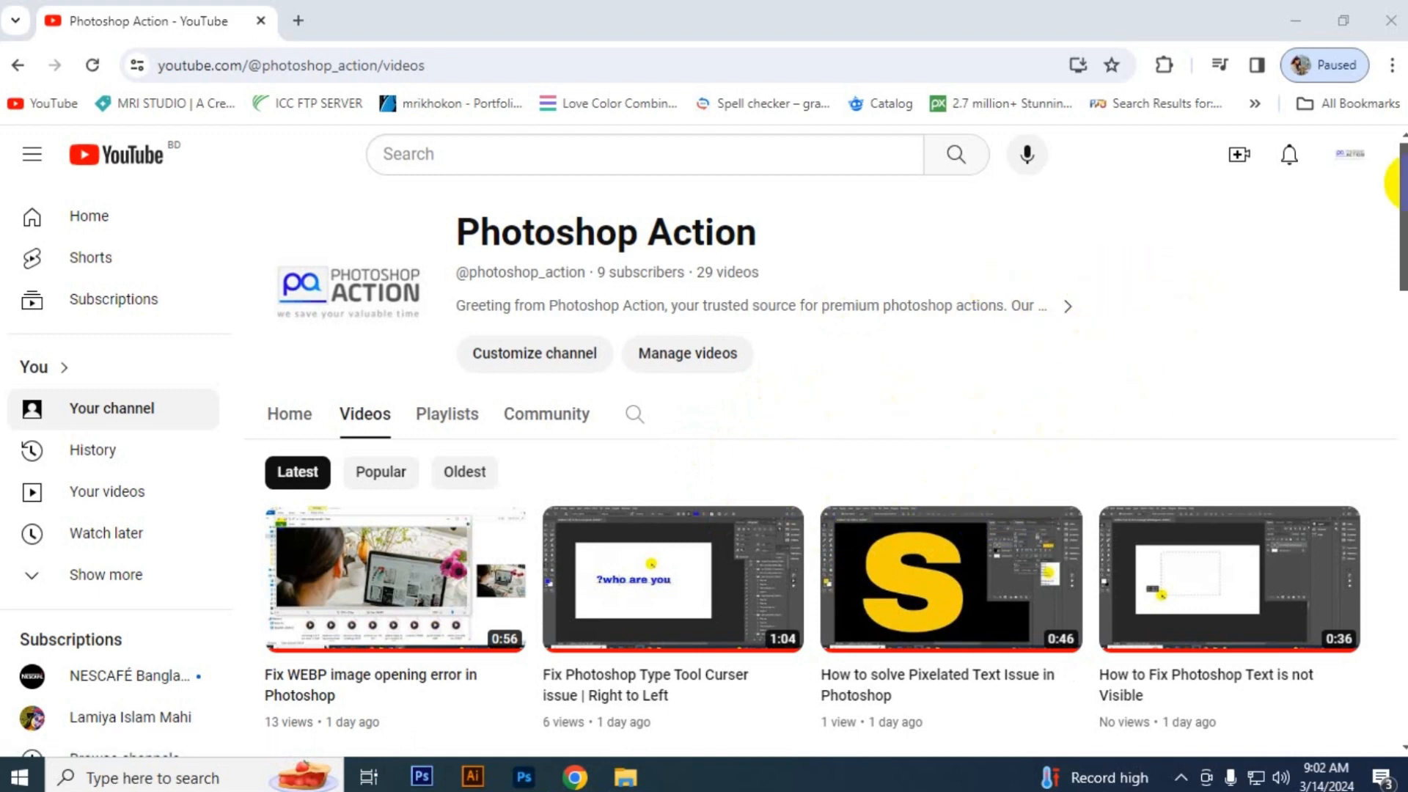
Scroll down the Photoshop Action channel's Videos tab to see more troubleshooting uploads.
scroll(down, 3)
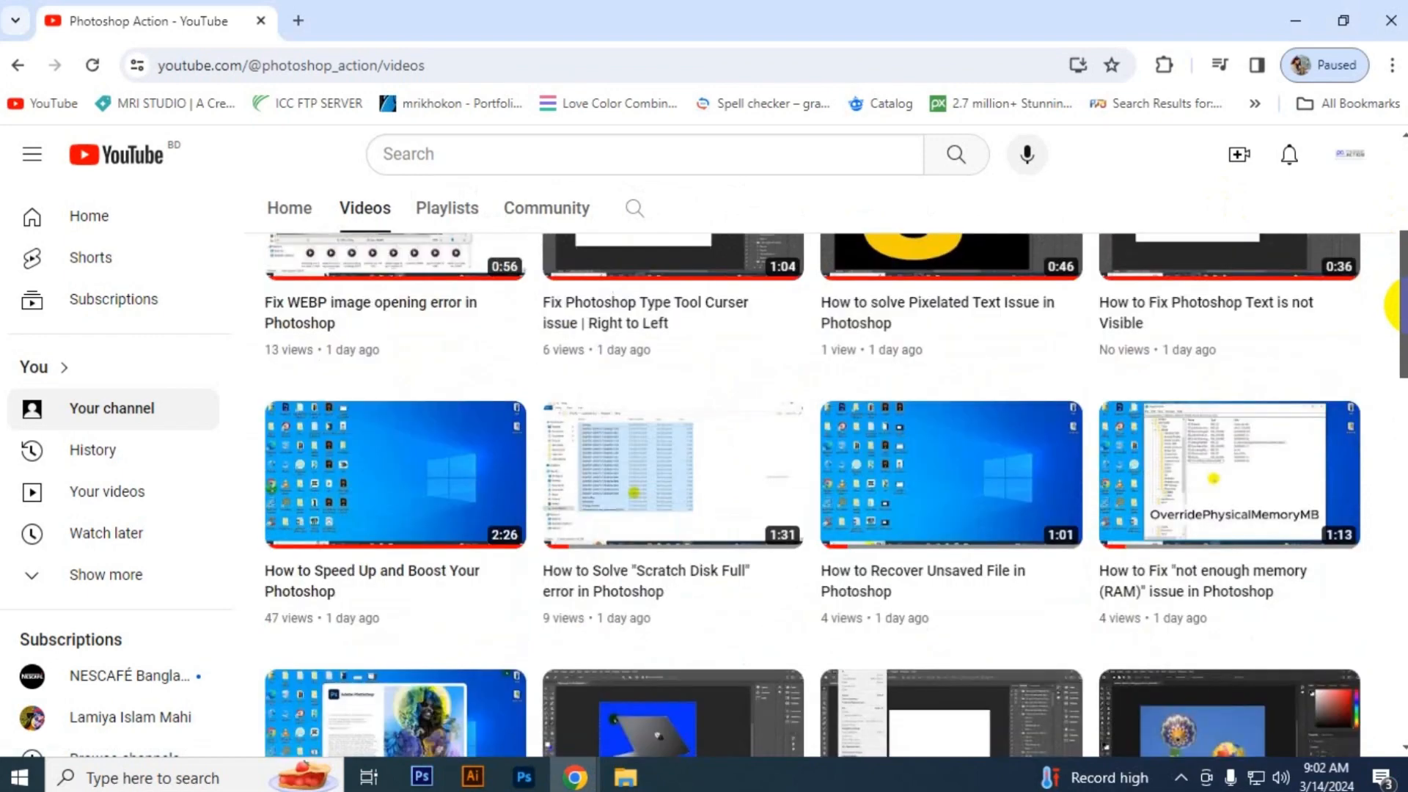
scroll(down, 3)
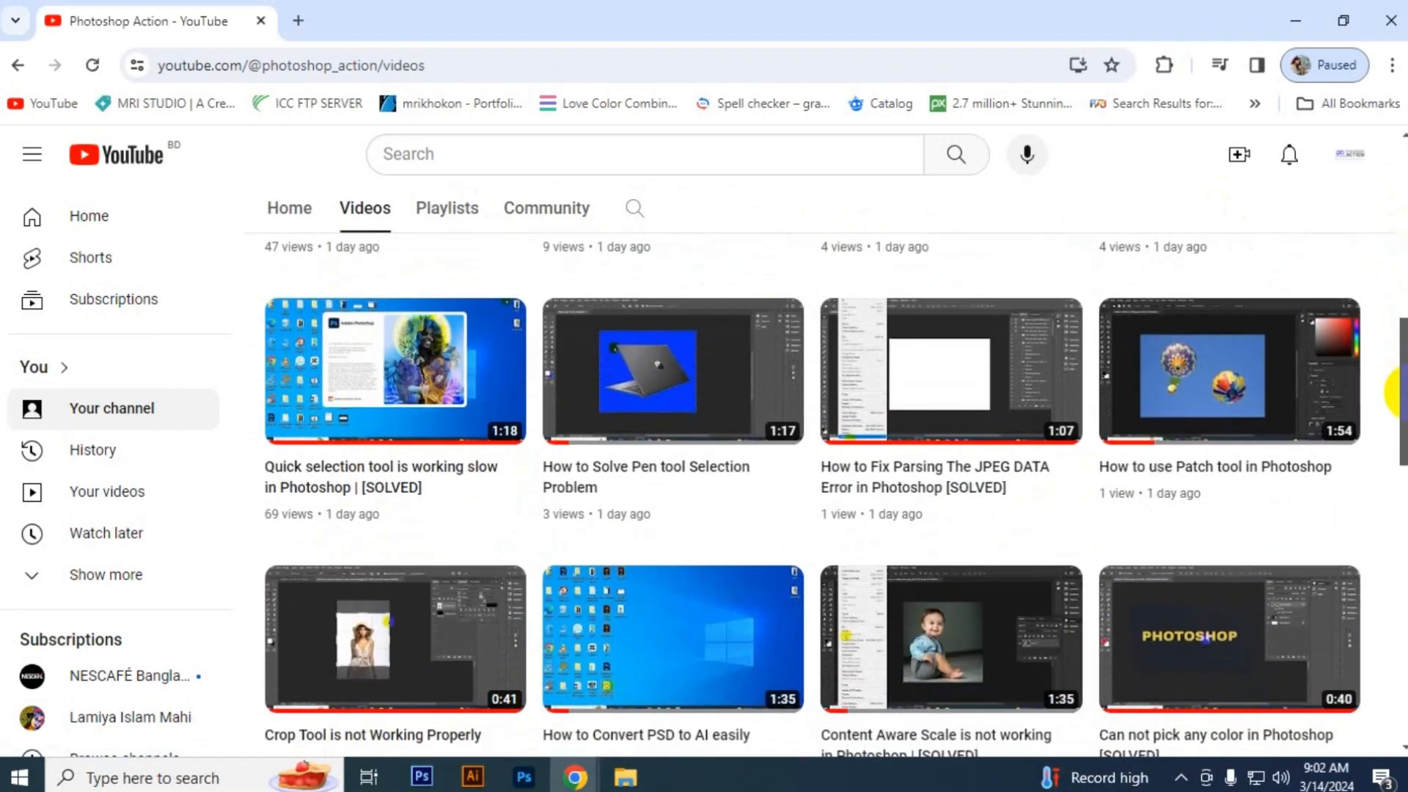
scroll(down, 3)
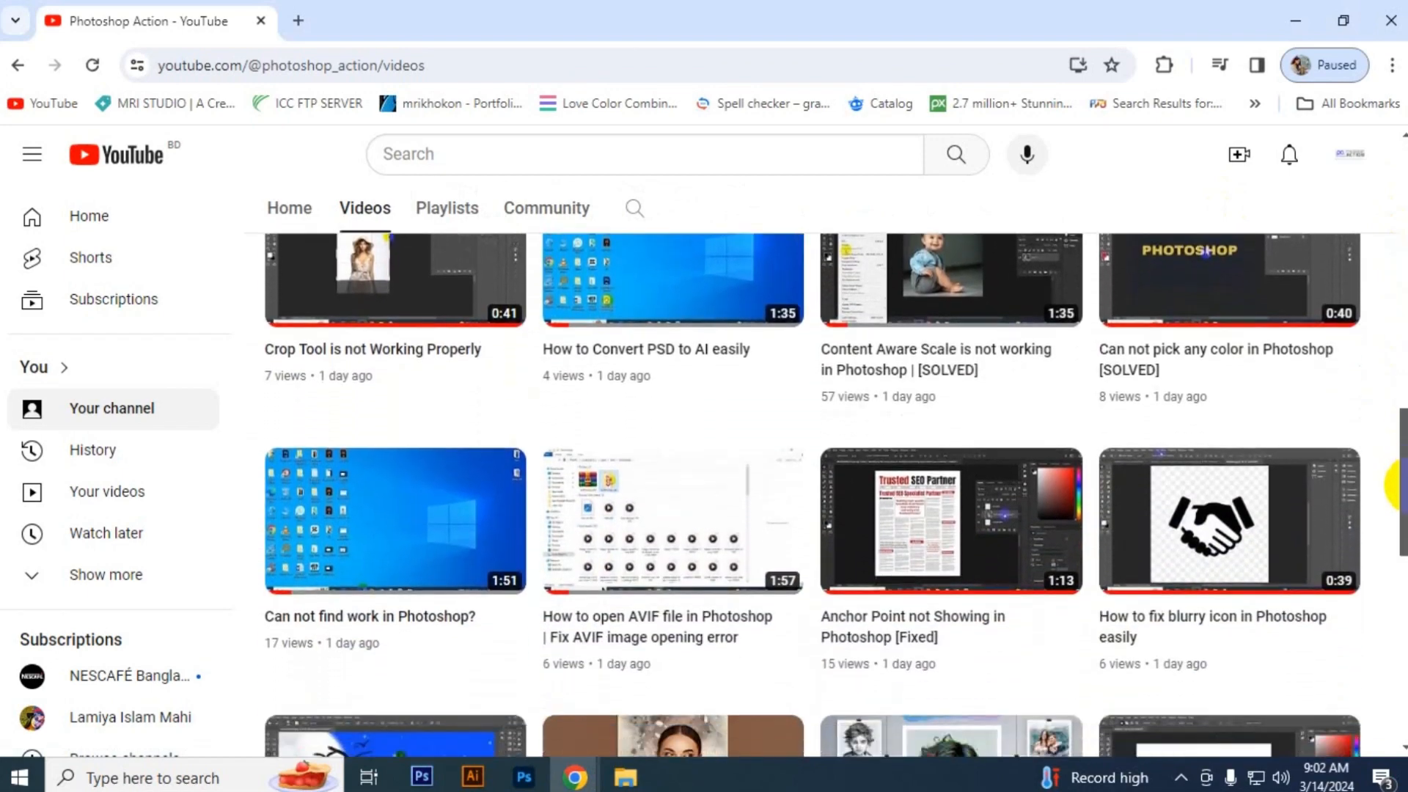
scroll(down, 3)
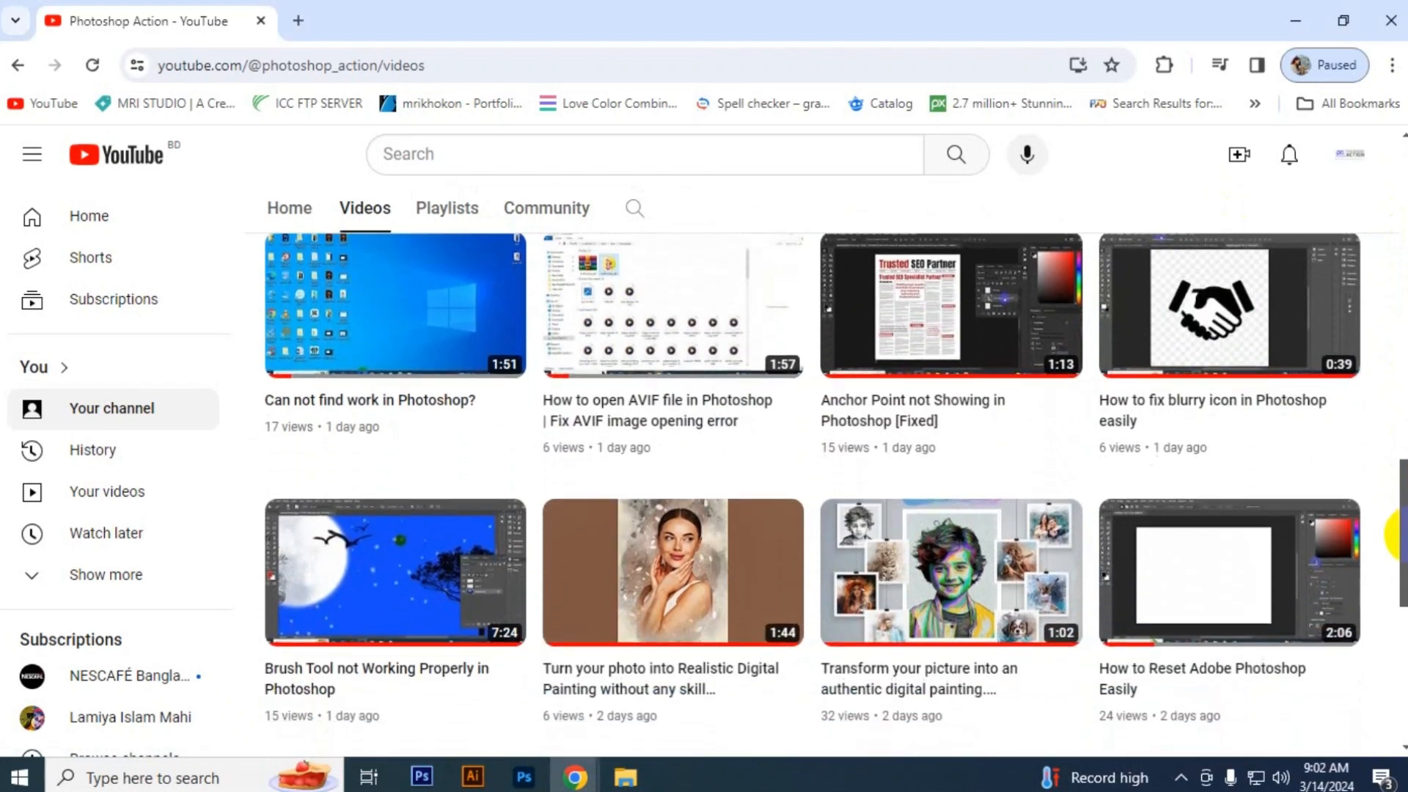